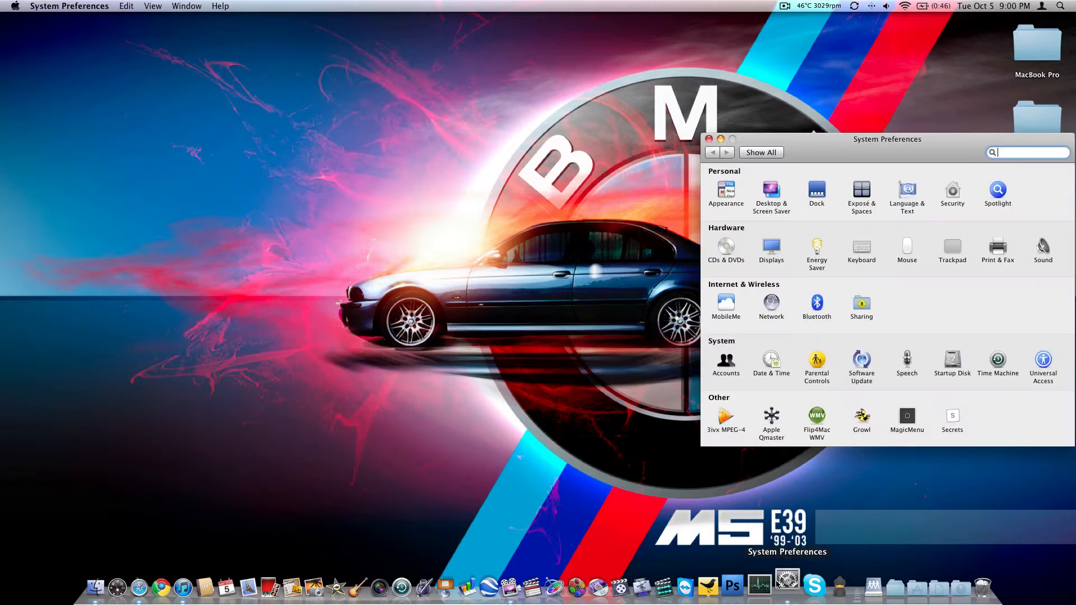
Open Displays and position the ASUS VH232H and Color LCD settings windows
drag(888, 140, 735, 120)
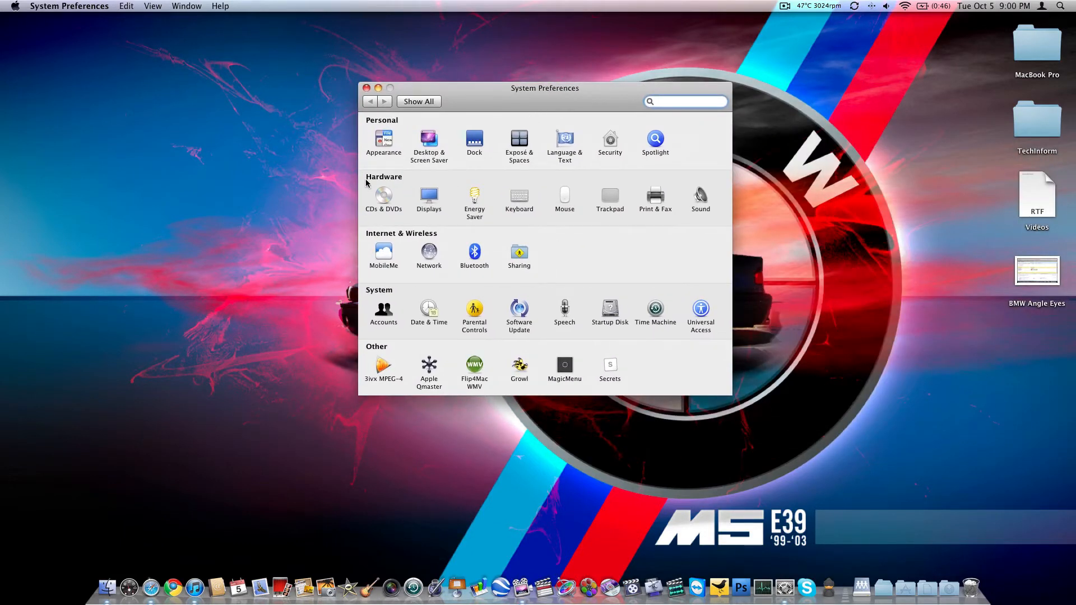
click(428, 196)
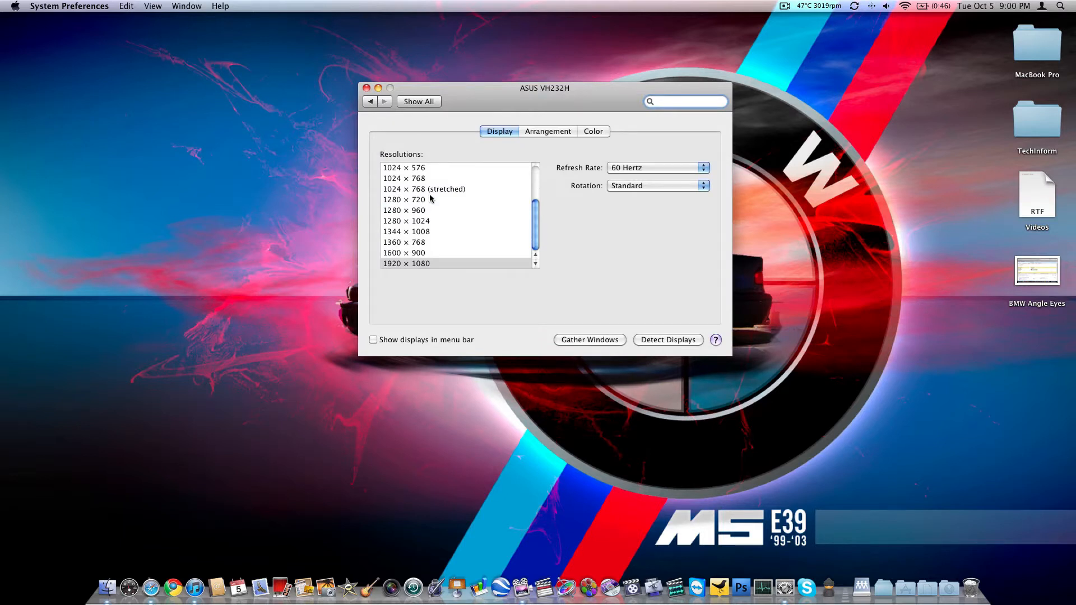
mouse_move(466, 121)
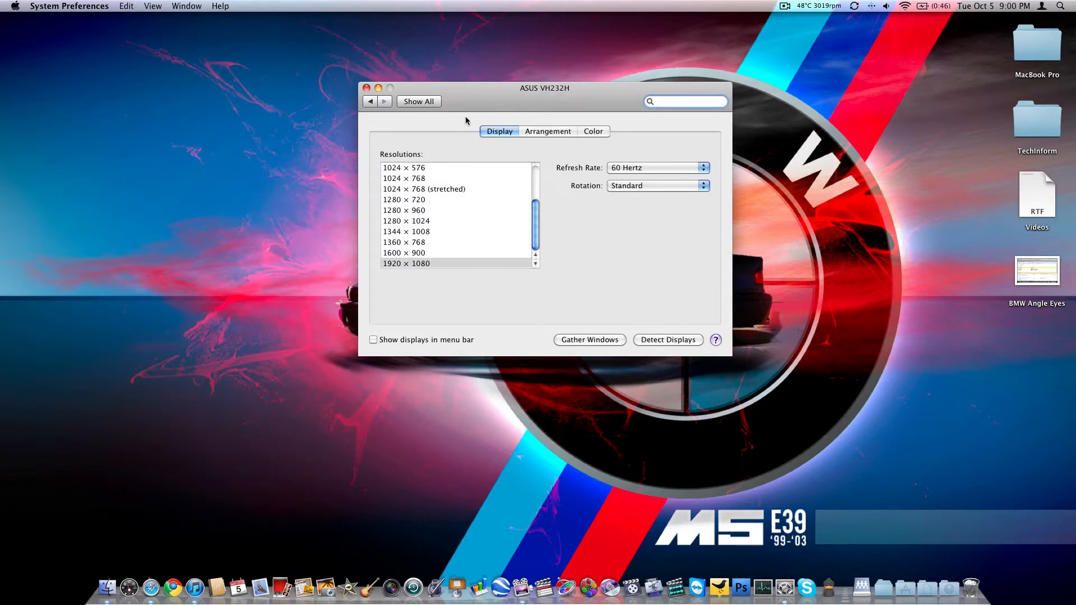
drag(544, 88, 588, 79)
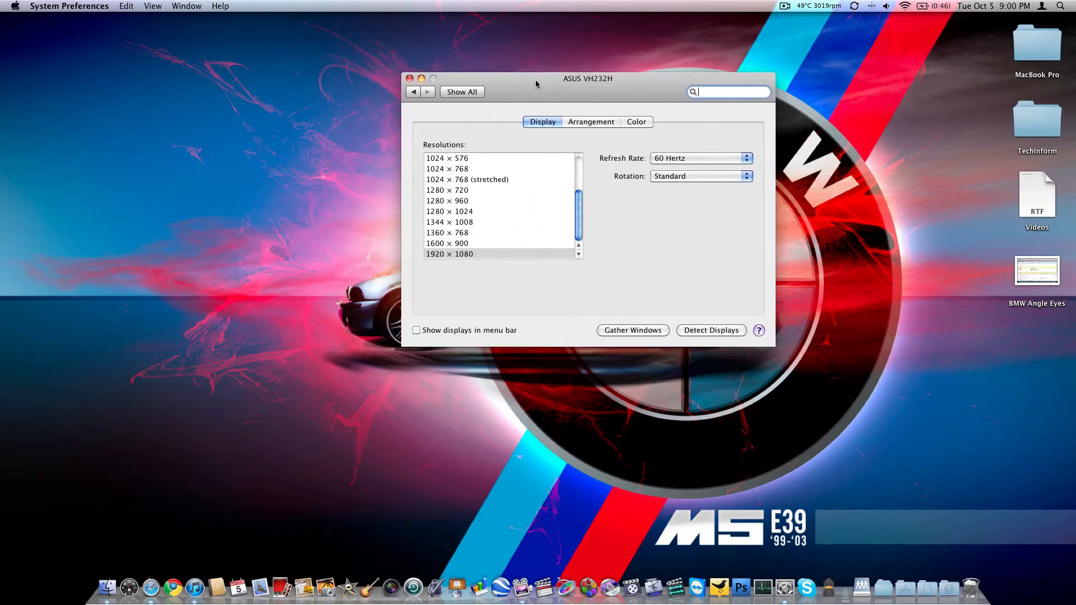
drag(588, 78, 571, 74)
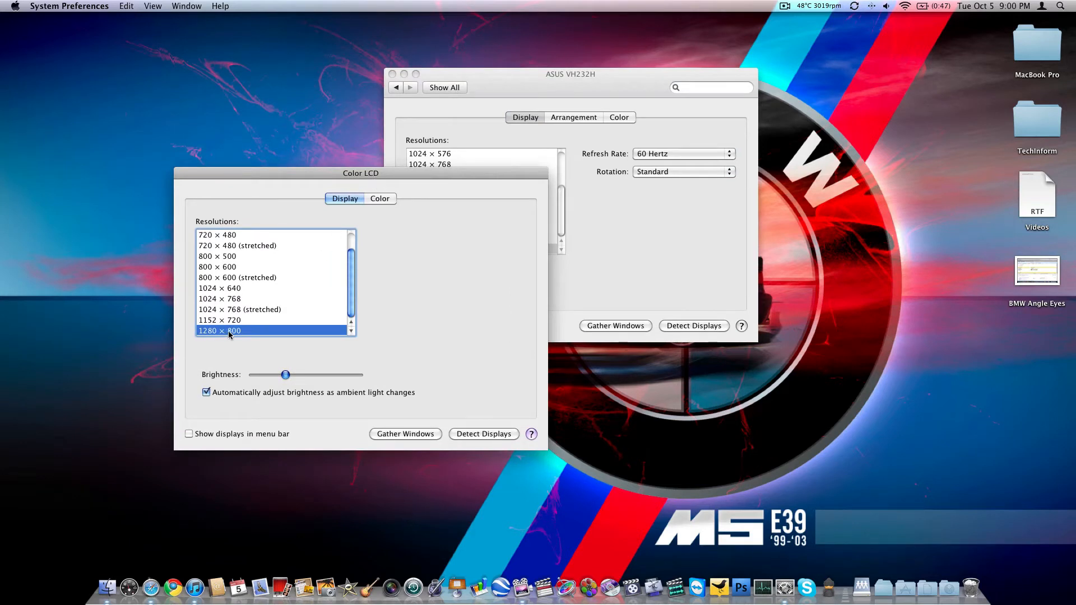
Dim the Color LCD brightness, bring it back to mid level, and dismiss its window
drag(287, 375, 259, 375)
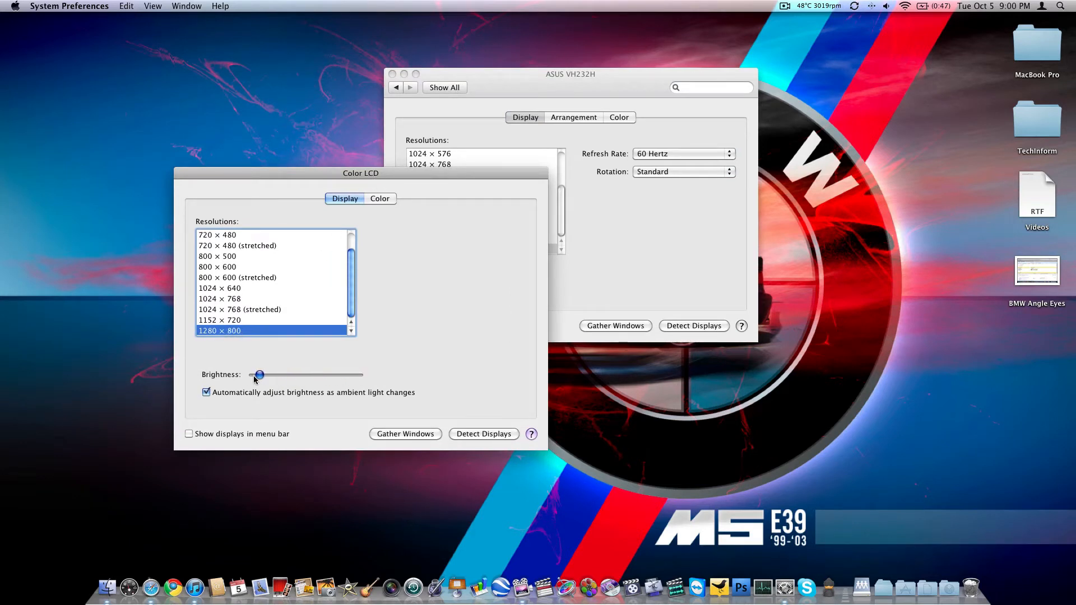
drag(259, 375, 297, 374)
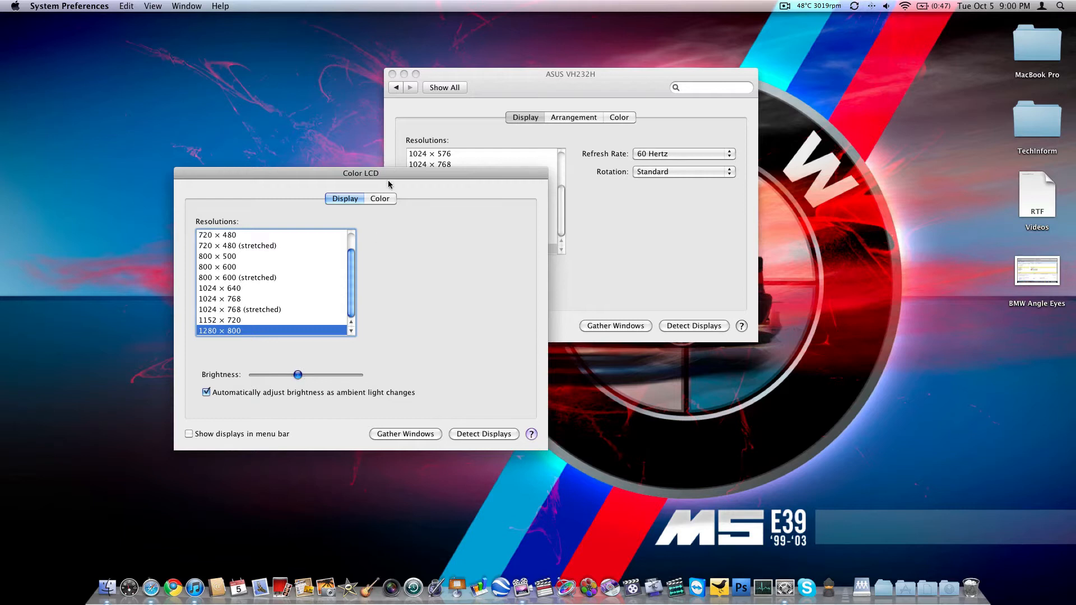
click(380, 198)
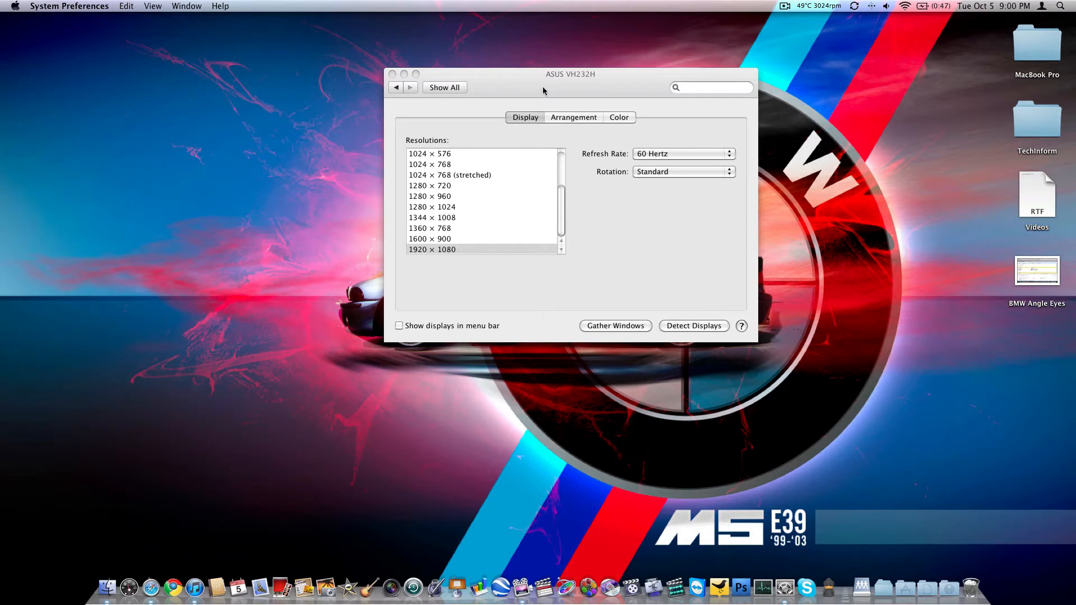
Set the ASUS VH232H to 1920 × 1080, keeping 60 Hertz and Standard rotation
click(431, 249)
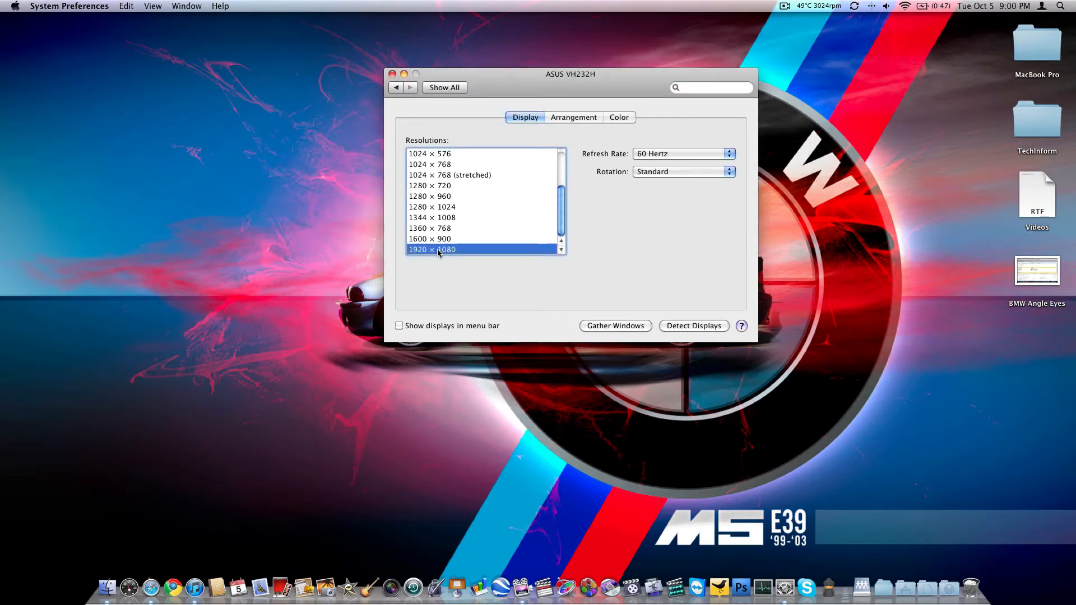
click(682, 154)
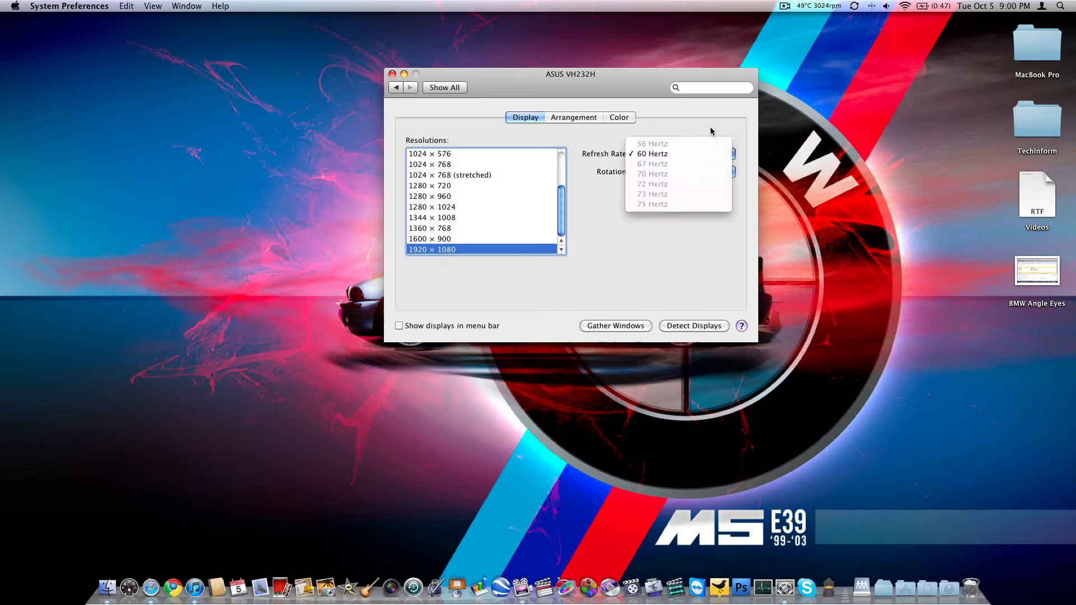
click(652, 153)
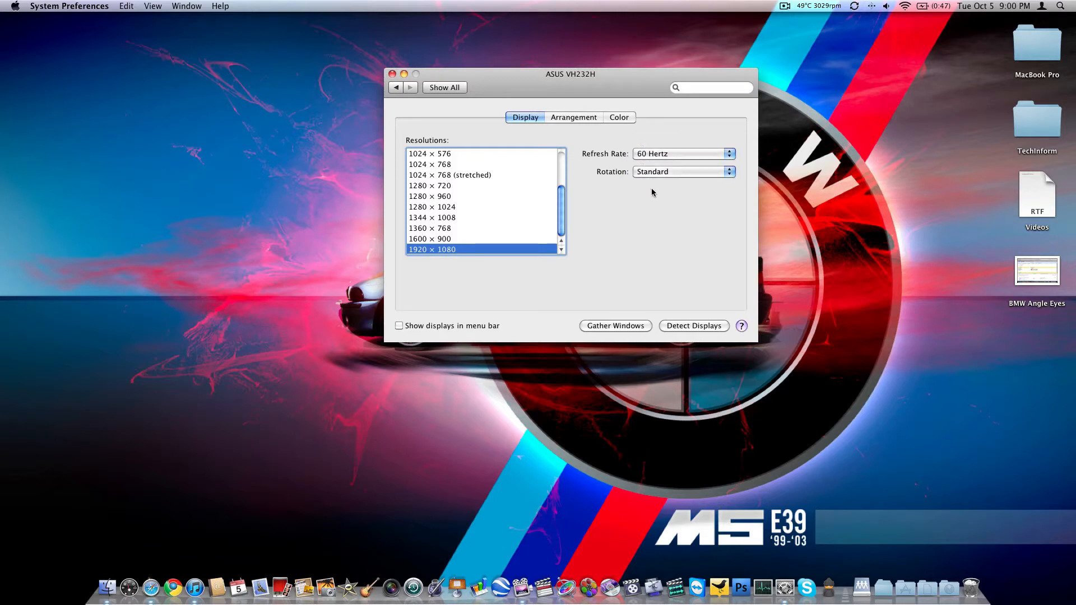
click(682, 171)
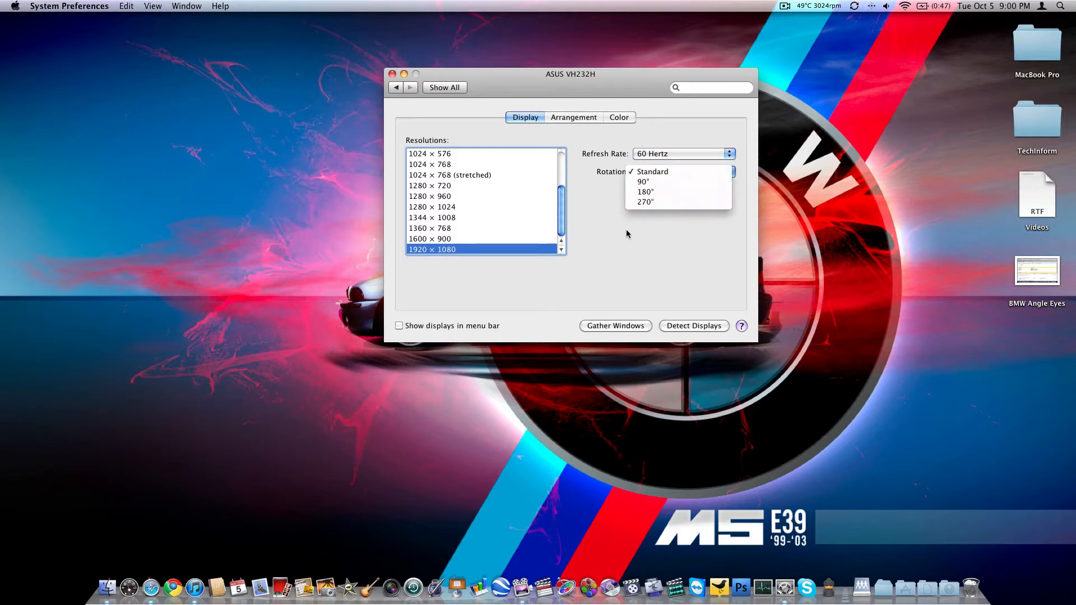
click(651, 172)
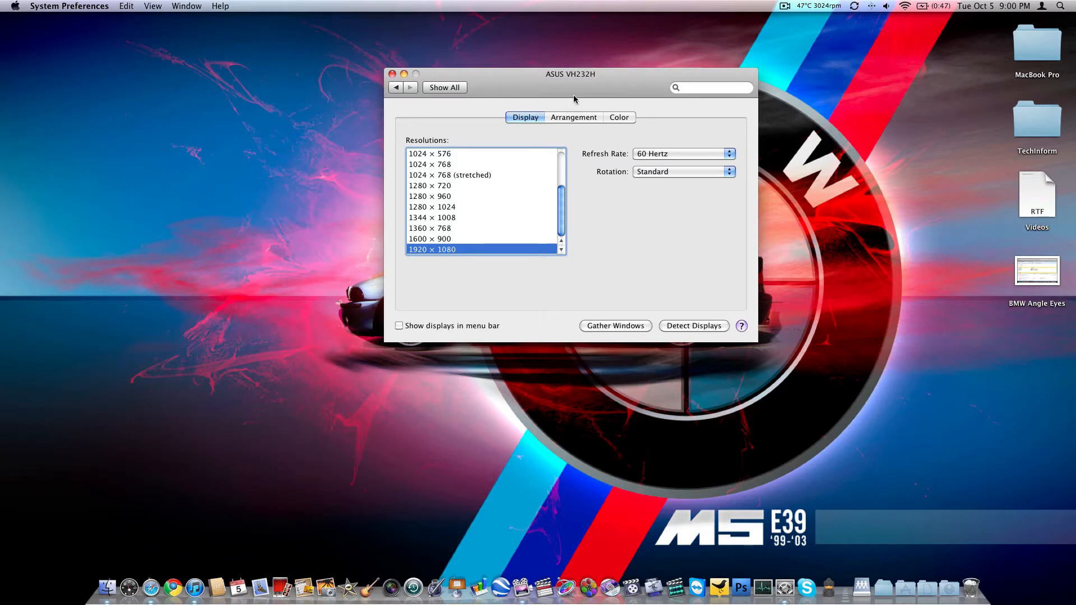
drag(571, 74, 430, 88)
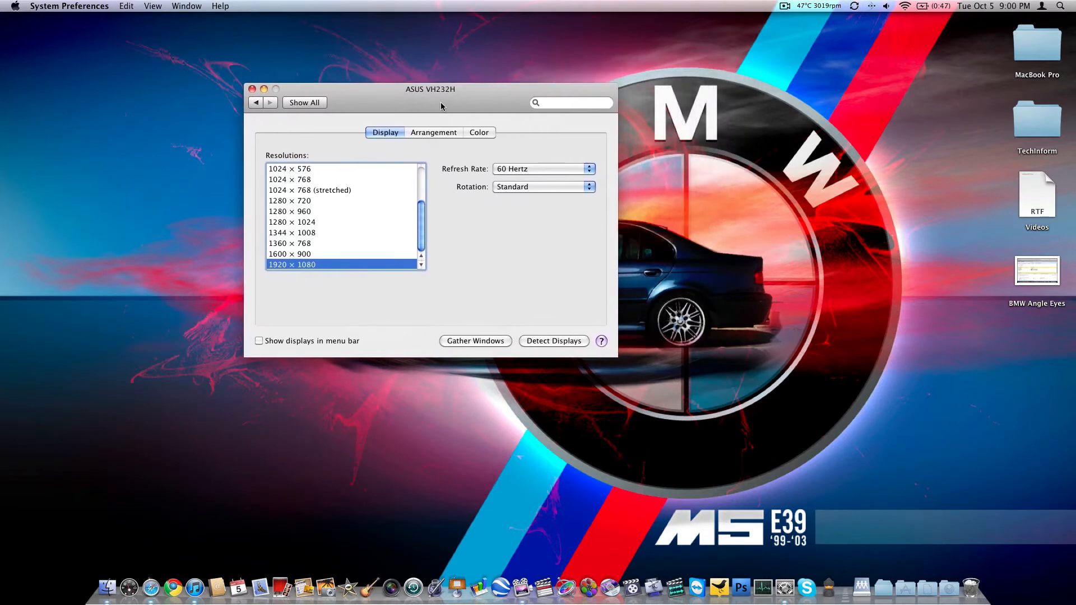
mouse_move(324, 222)
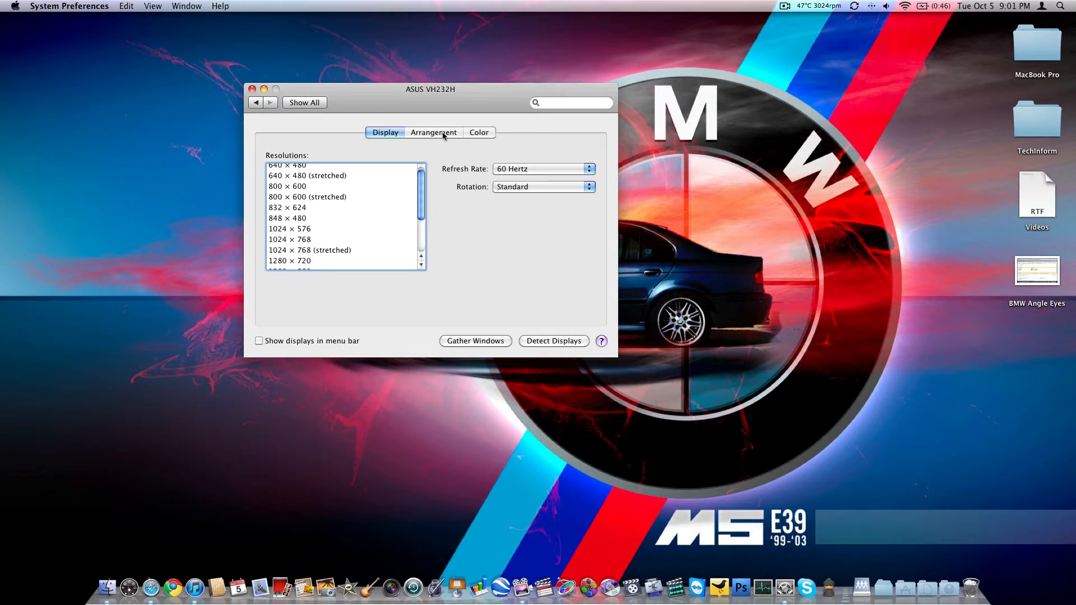
Show the Arrangement view and top-align the built-in screen with the larger ASUS monitor
click(434, 132)
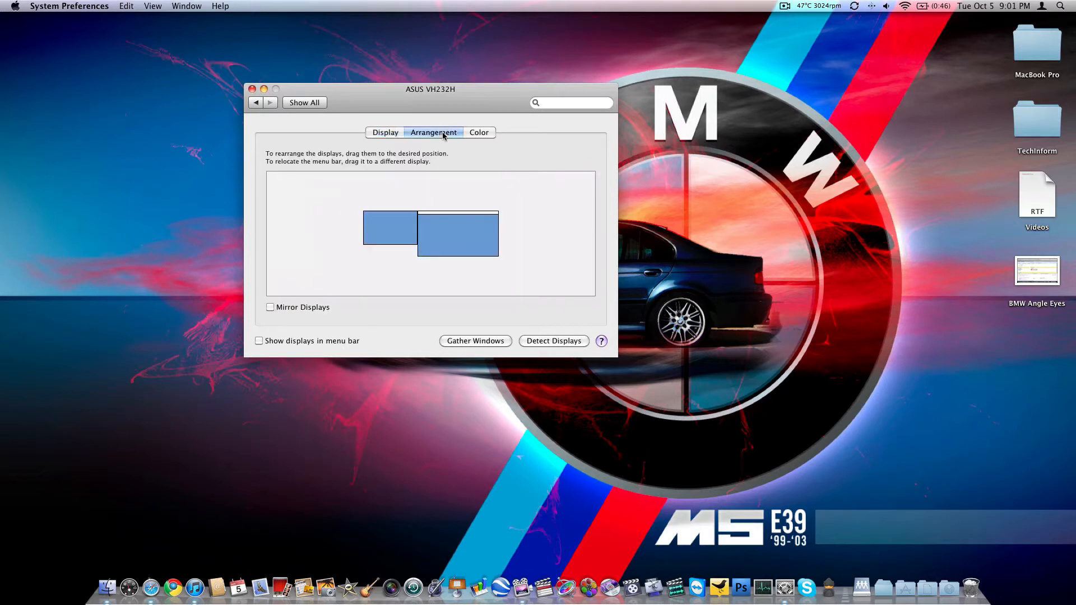
mouse_move(449, 247)
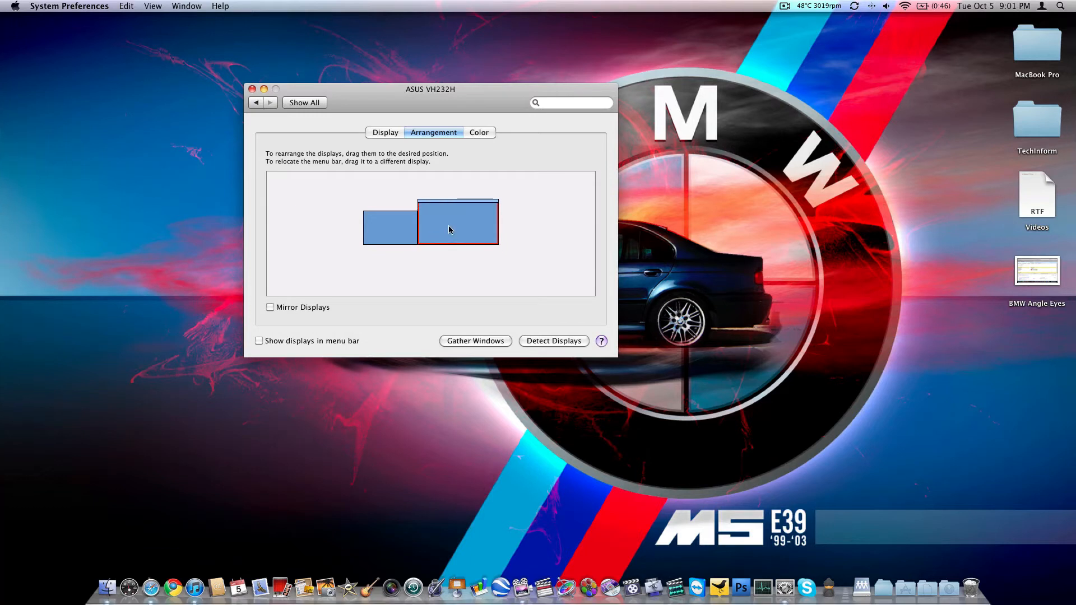
drag(430, 89, 538, 171)
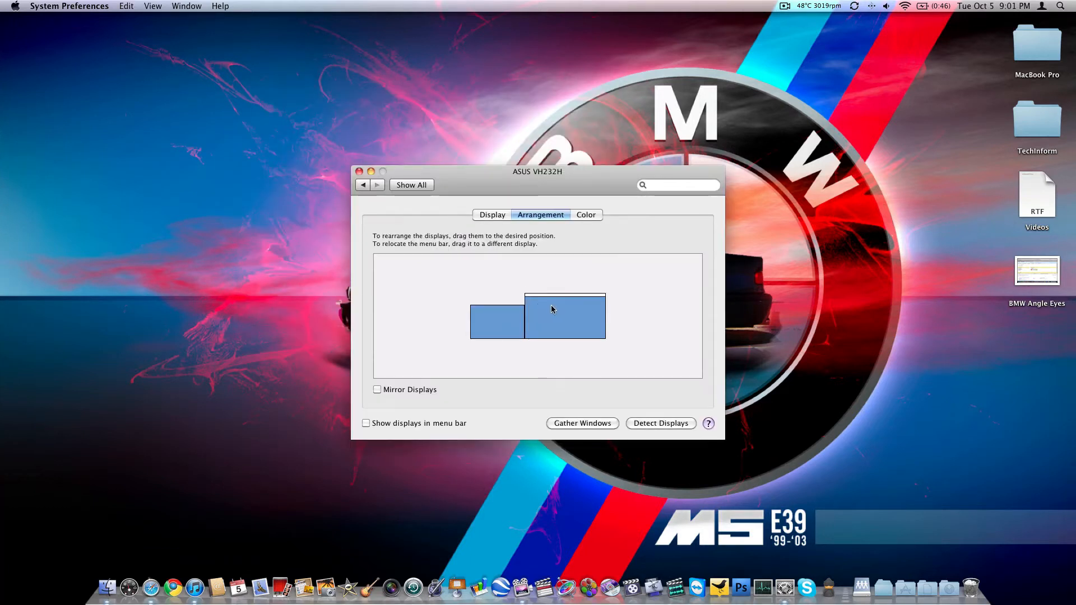
drag(496, 322, 496, 312)
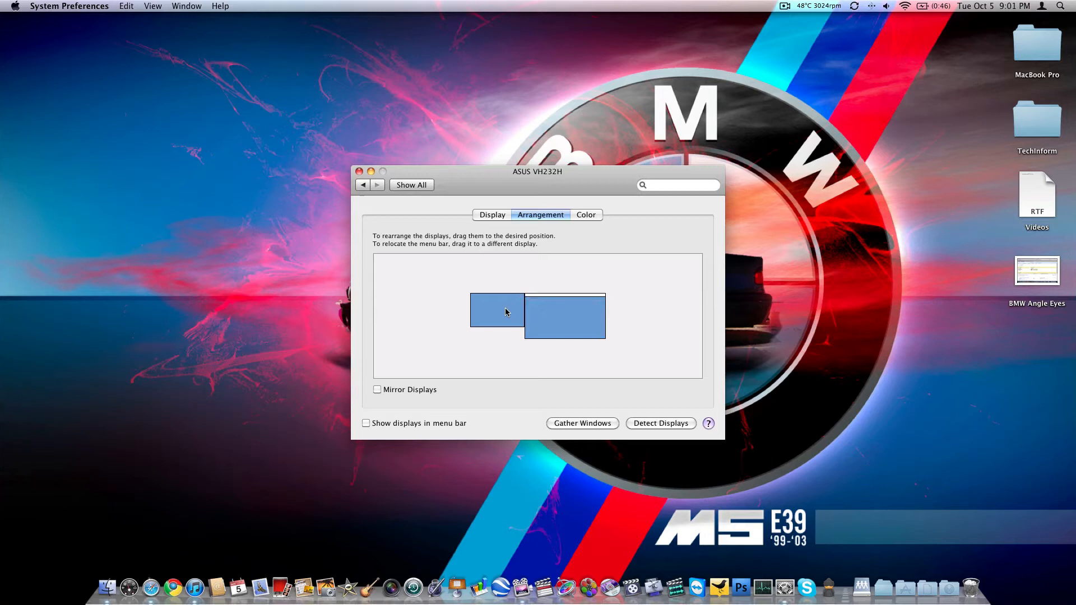
click(565, 317)
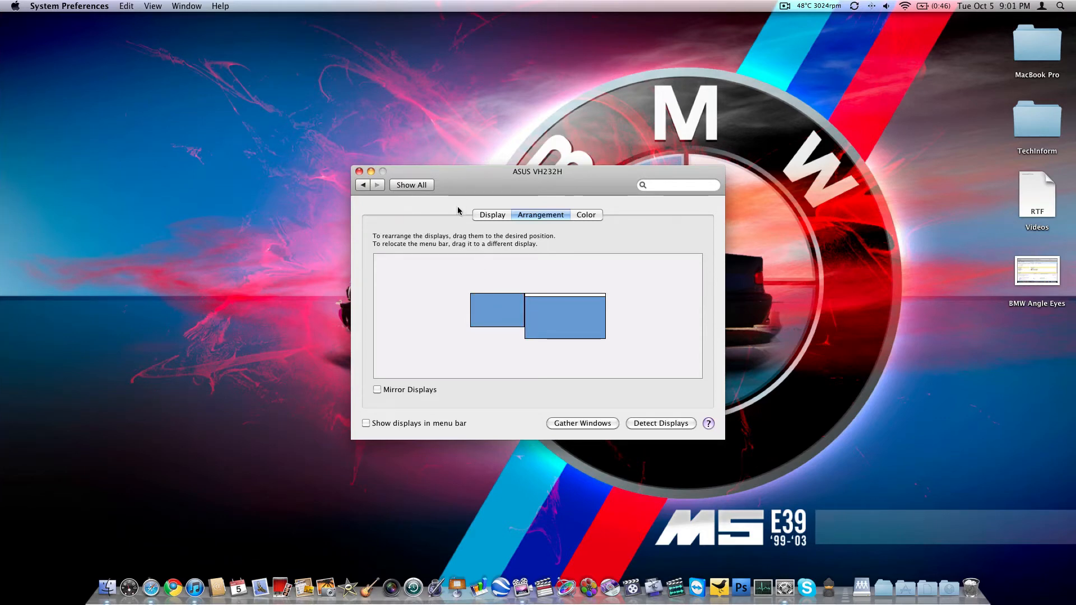
drag(538, 172, 245, 19)
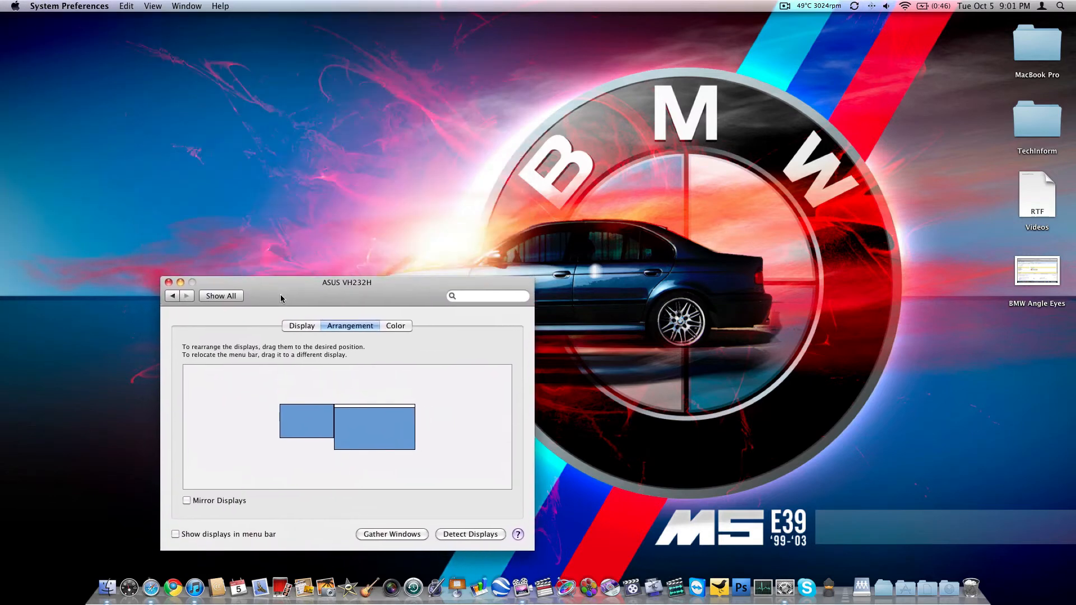
drag(346, 283, 194, 314)
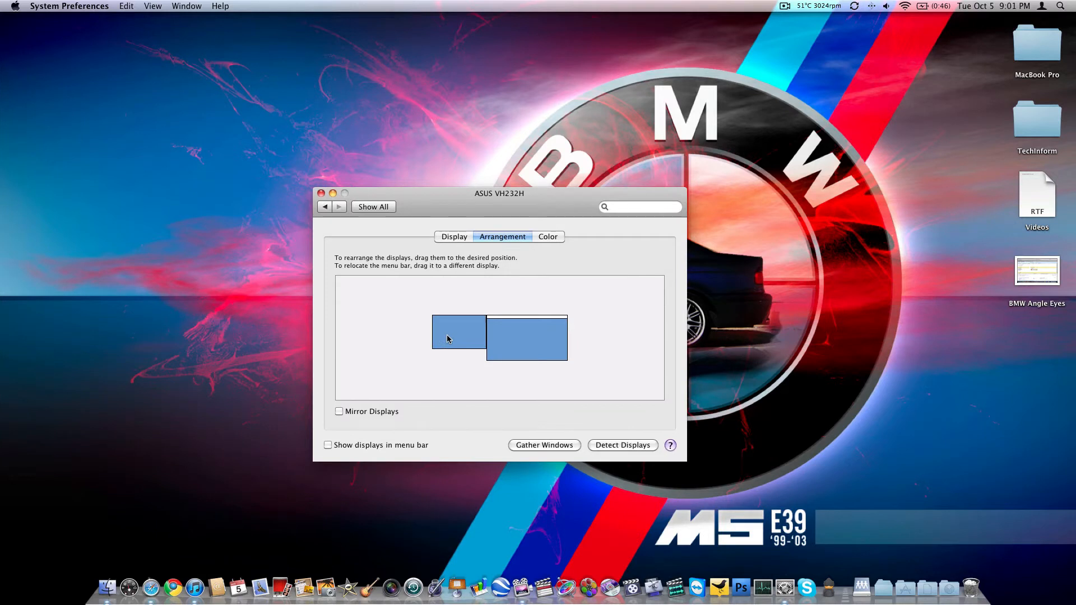
mouse_move(362, 417)
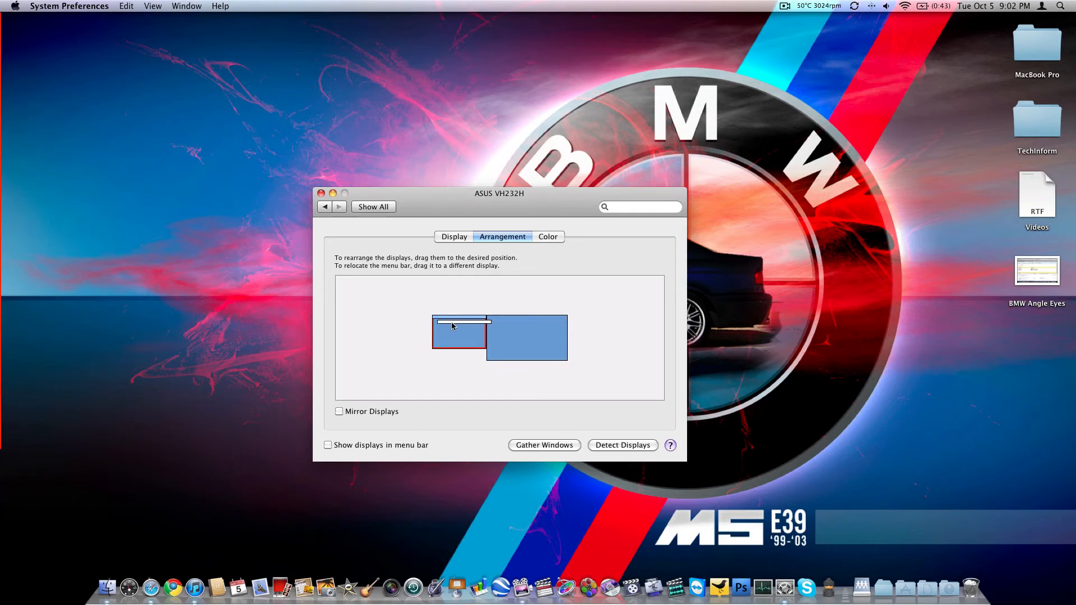
Drop the menu bar back on the ASUS display and briefly view the Wi-Fi network list
drag(460, 320, 522, 321)
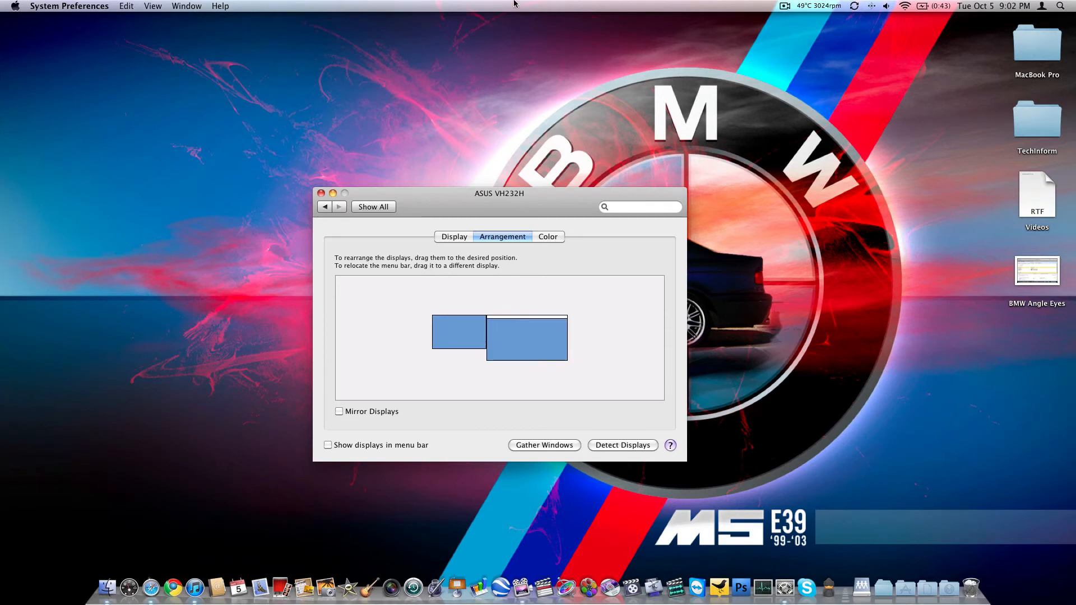
click(905, 5)
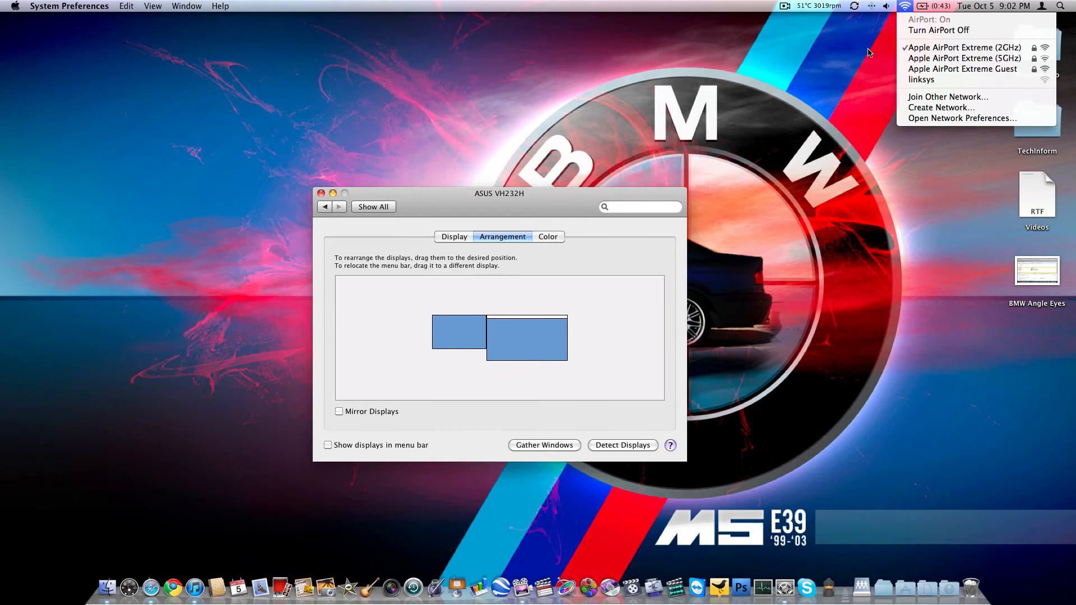
click(536, 290)
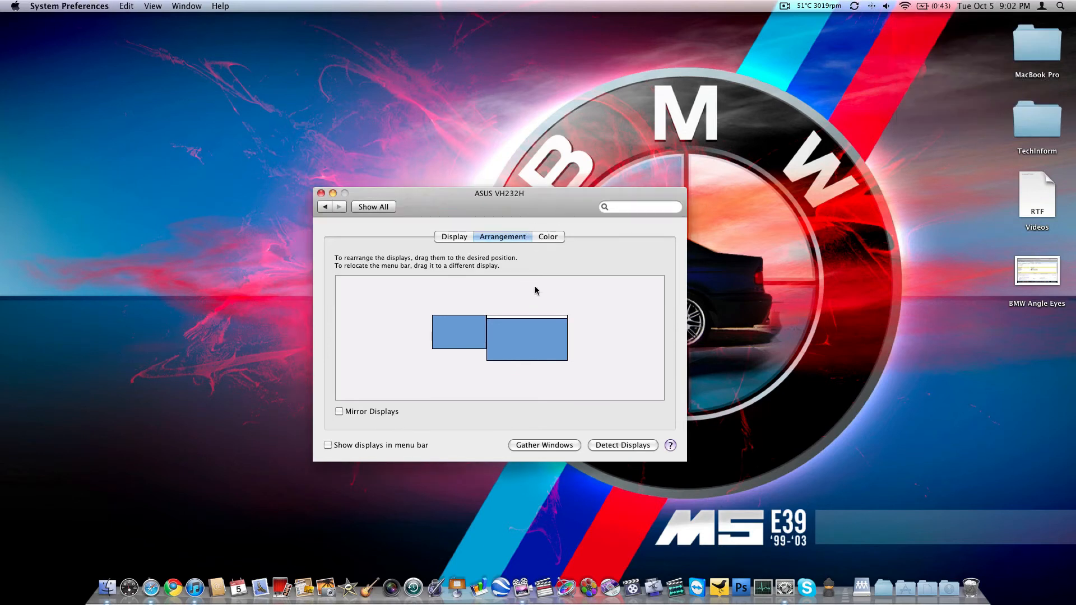
mouse_move(470, 207)
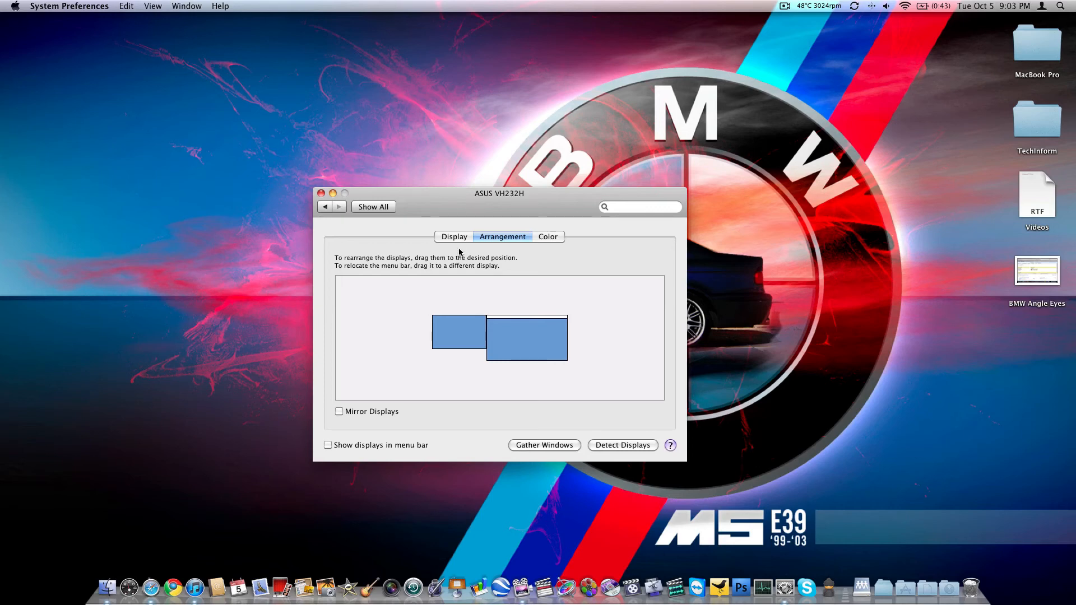
Switch back to the Display tab and close System Preferences
click(453, 236)
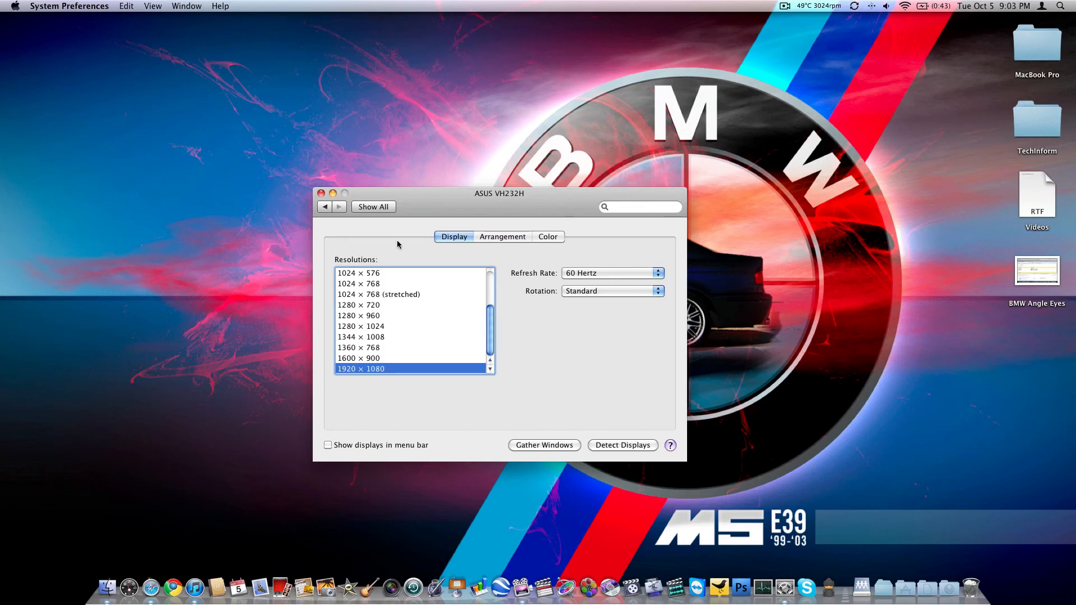
click(321, 194)
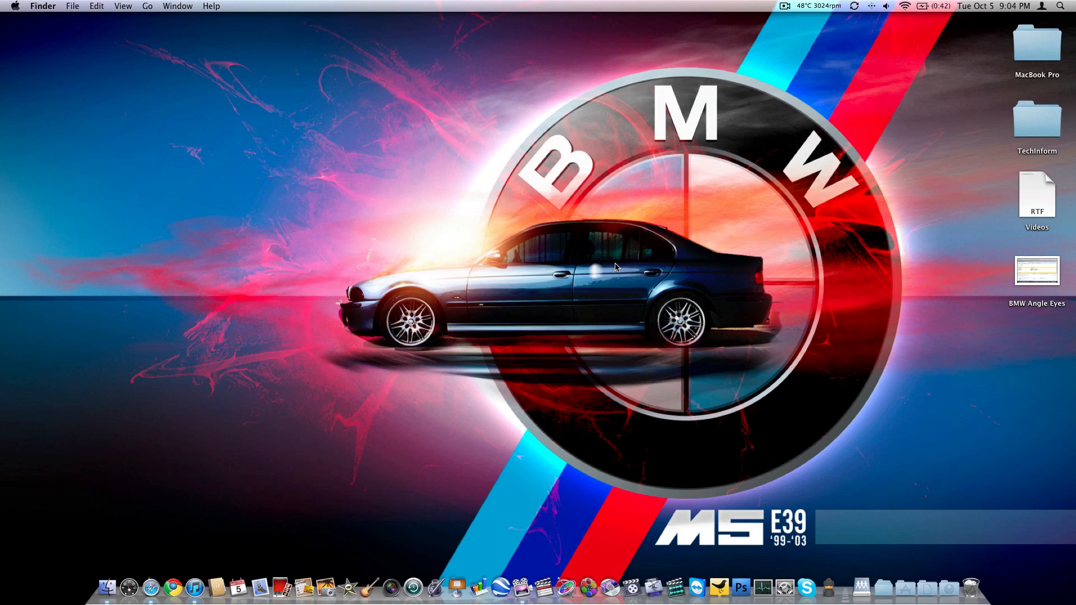
mouse_move(684, 102)
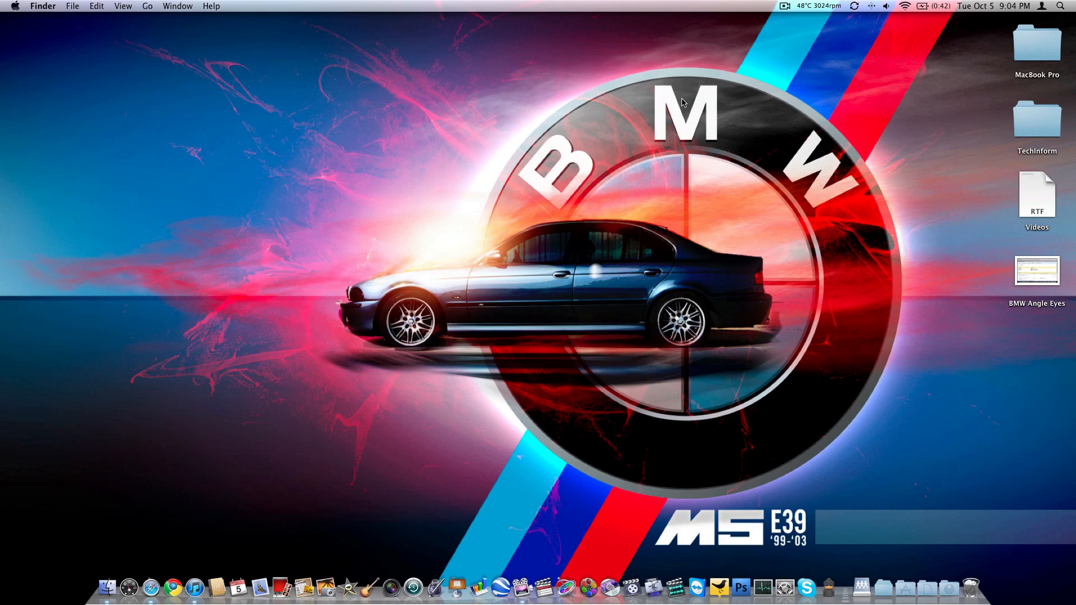